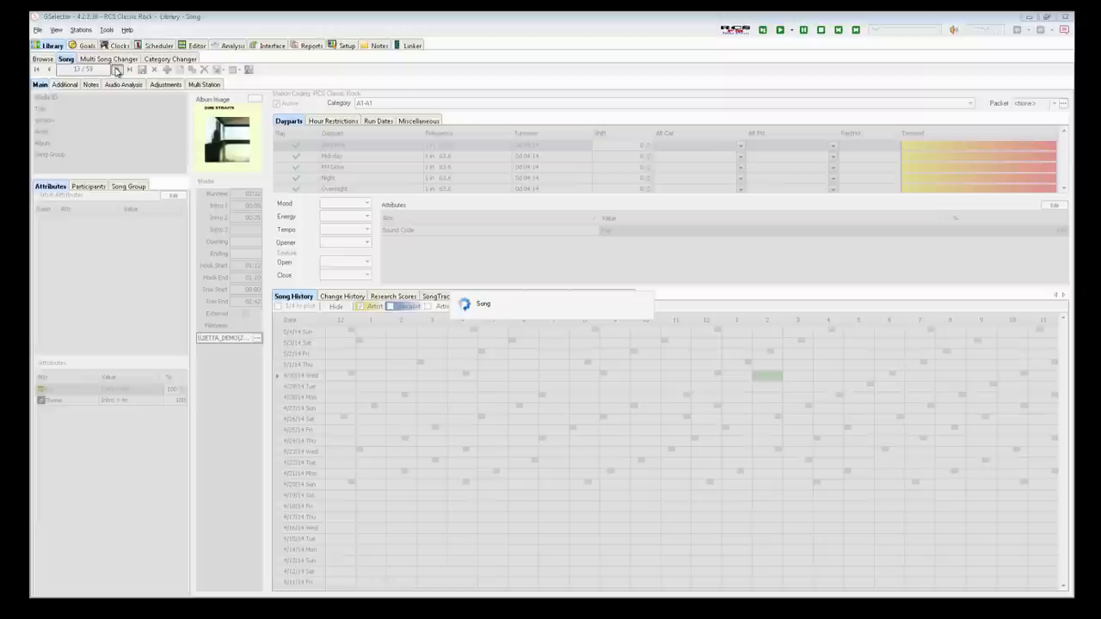
Step: Load the library record for Eagle-Eye Cherry's 'Save Tonight' with dayparts and Song History grid
click(114, 71)
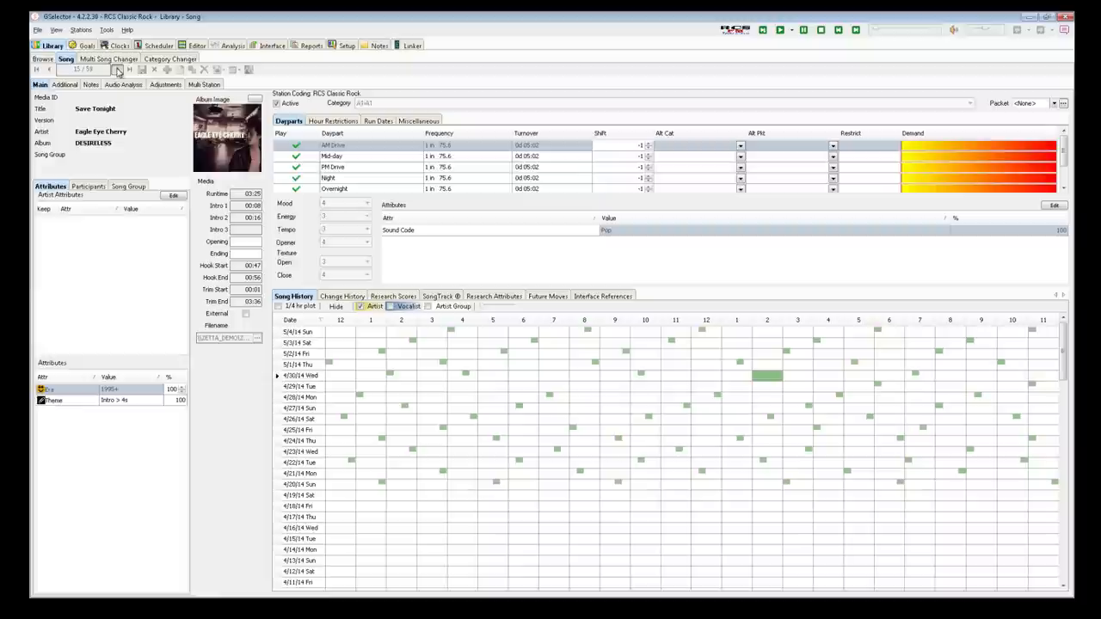